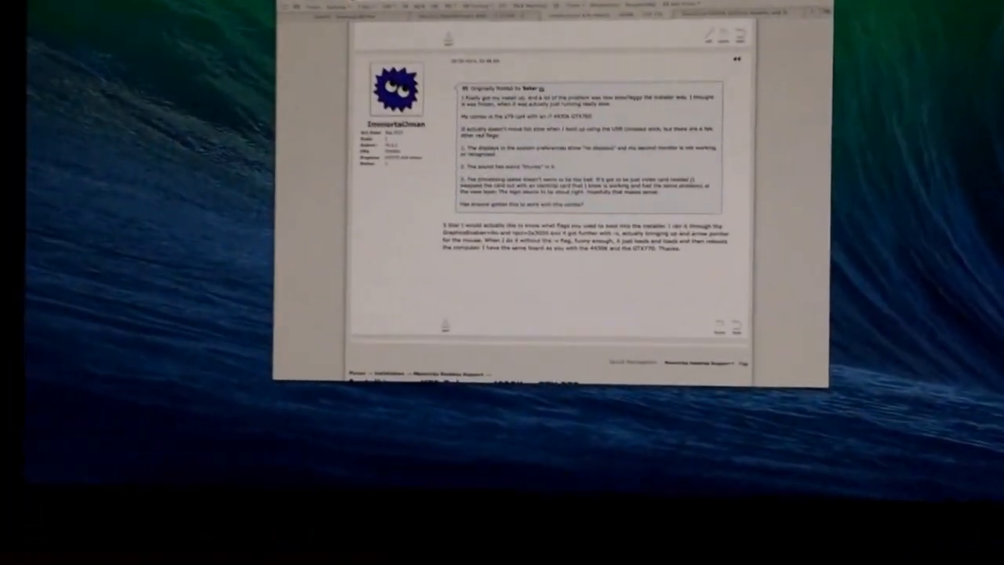
Scroll the thread back to its opening post showing the original boot flags
{"action": "scroll", "scroll_direction": "down", "scroll_amount": 3}
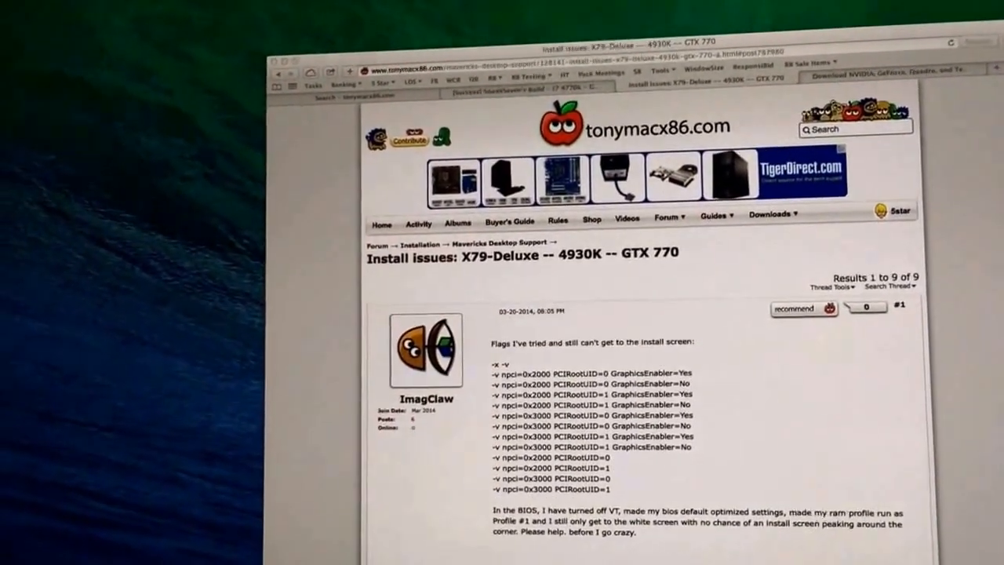
{"action": "scroll", "scroll_direction": "down", "scroll_amount": 3}
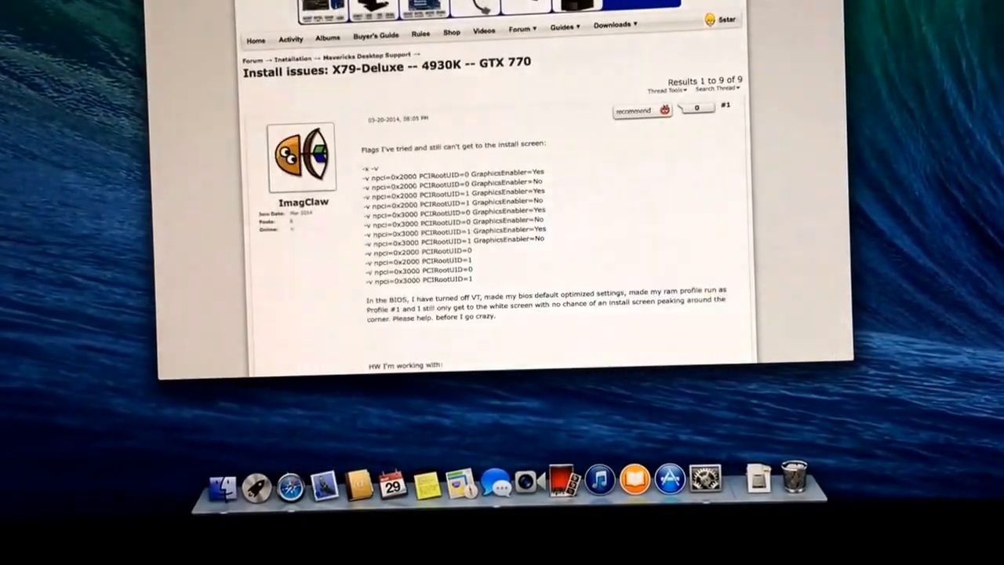
Read further into the VoodooTSCSync replies, then confirm Shut Down, leaving only the desktop
{"action": "scroll", "scroll_direction": "down", "scroll_amount": 3}
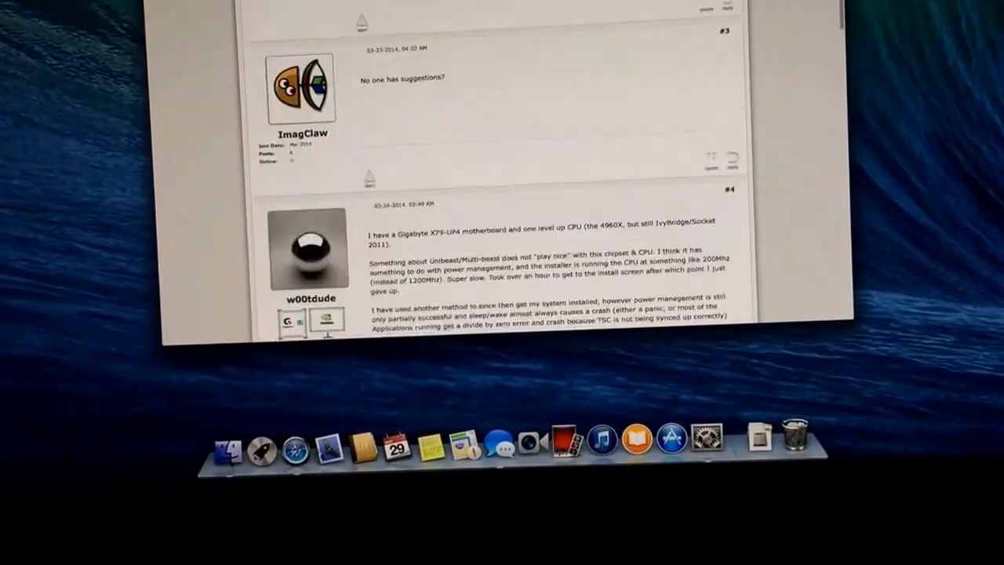
{"action": "scroll", "scroll_direction": "down", "scroll_amount": 3}
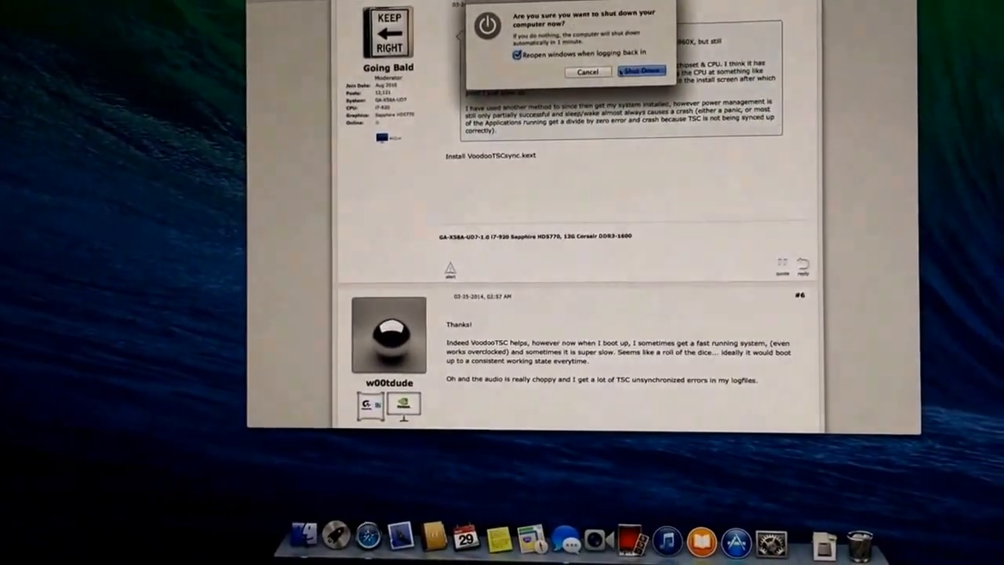
{"action": "left_click", "coordinate": [640, 72]}
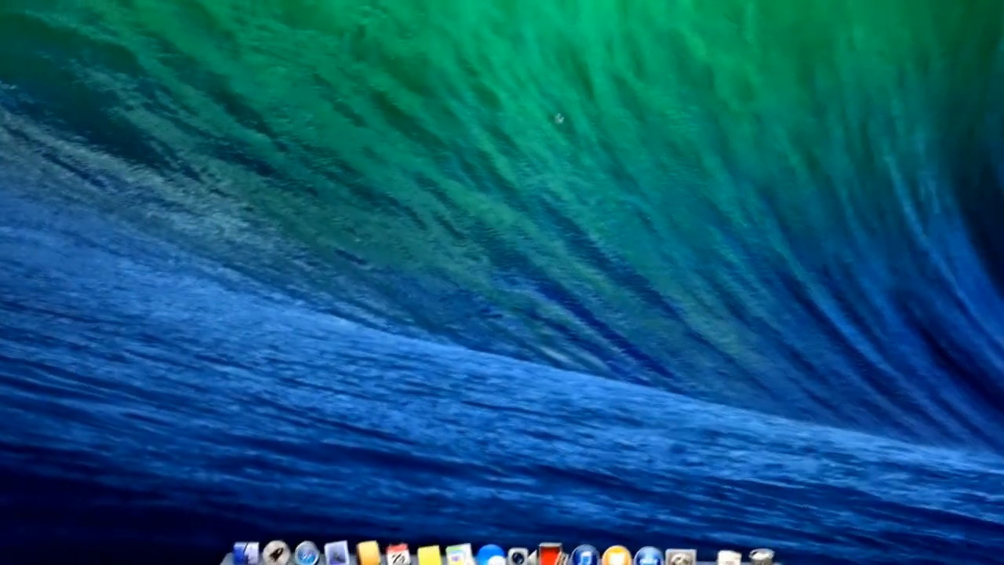